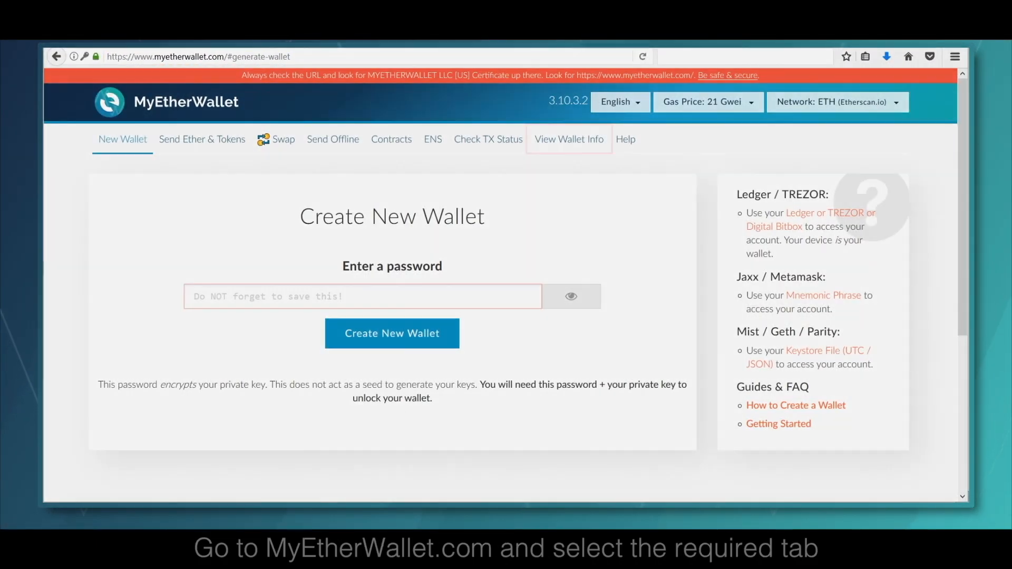
- Go to the View Wallet Info page in the top navigation
{"action": "left_click", "coordinate": [569, 138]}
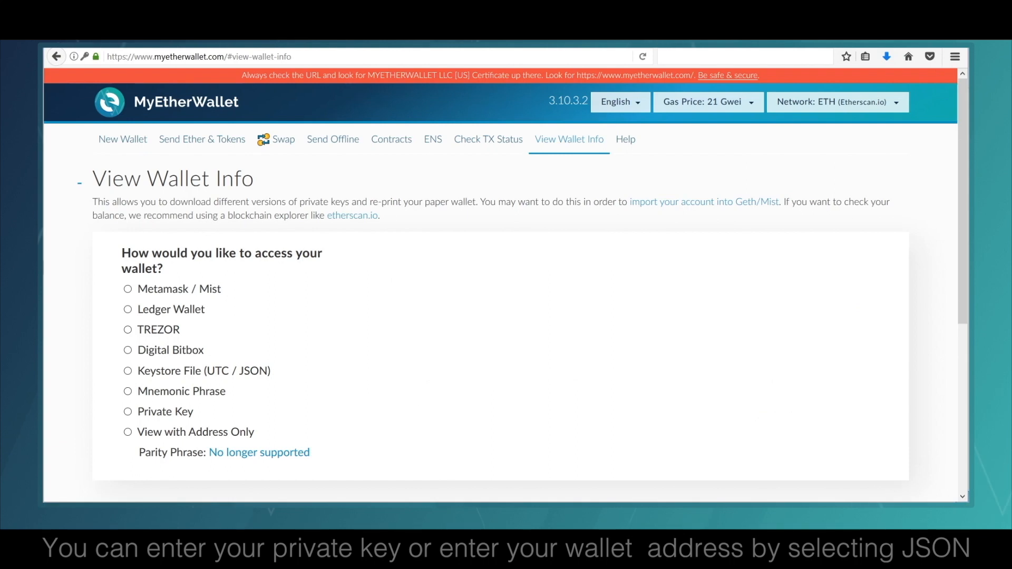
- Preview Digital Bitbox, Keystore File and Mnemonic Phrase methods, then choose Private Key access
{"action": "left_click", "coordinate": [128, 350]}
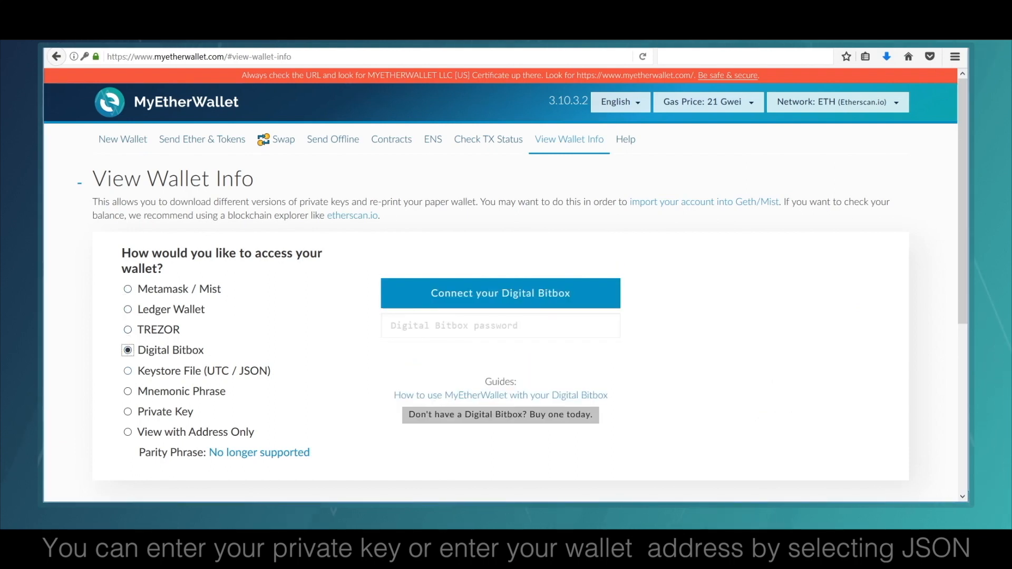
{"action": "left_click", "coordinate": [128, 371]}
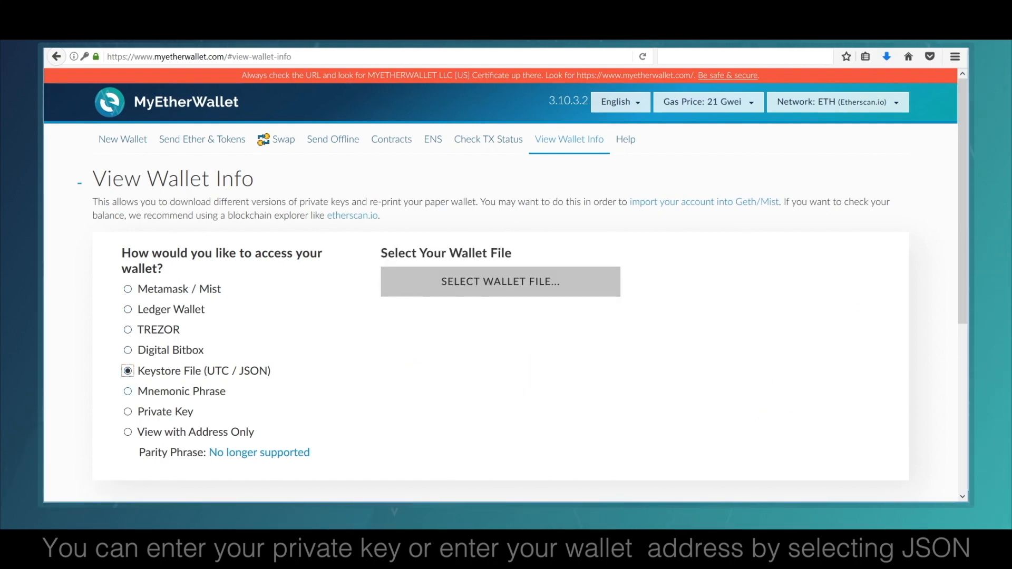
{"action": "left_click", "coordinate": [128, 391]}
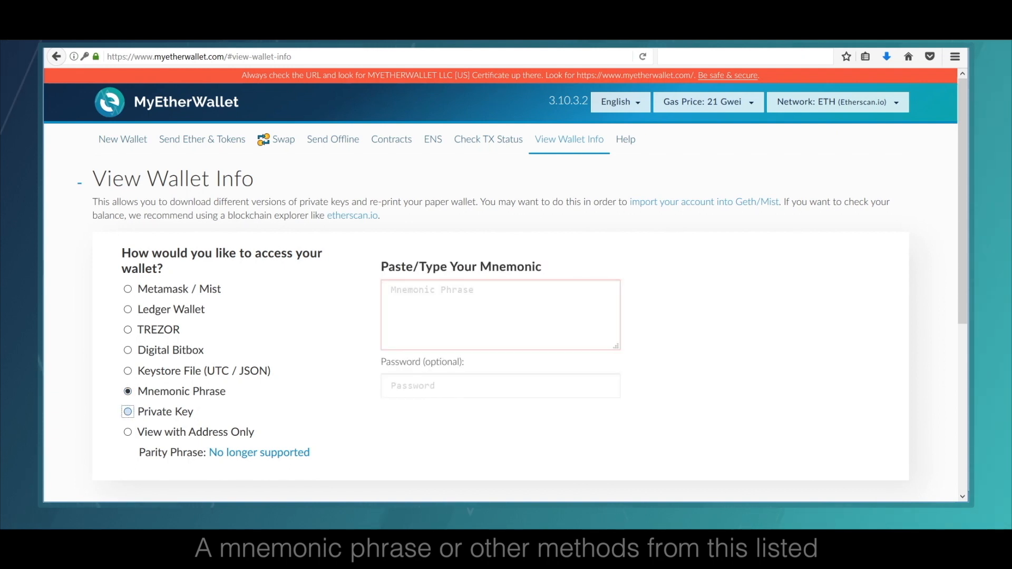
{"action": "left_click", "coordinate": [127, 411]}
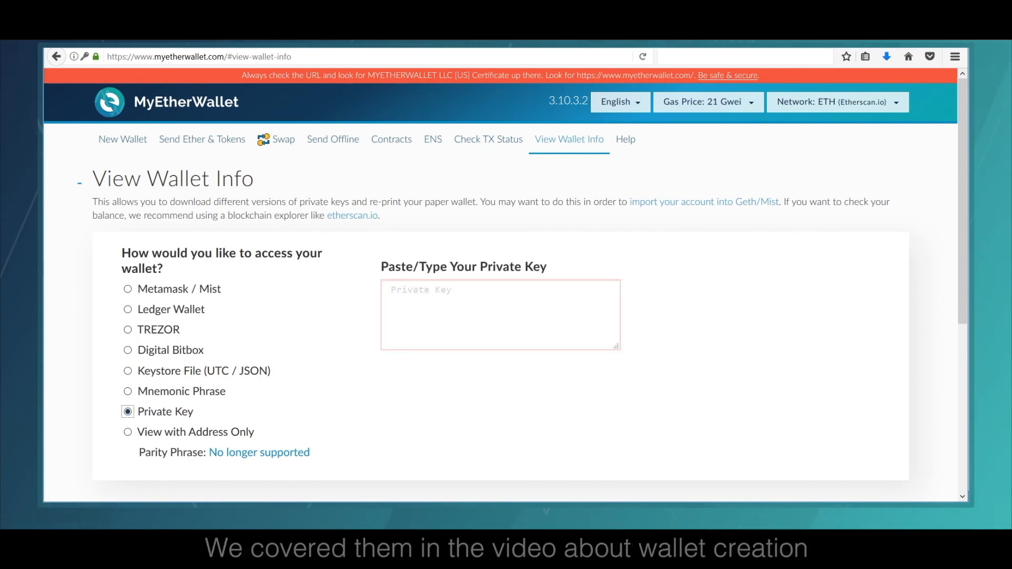
{"action": "left_click", "coordinate": [128, 431]}
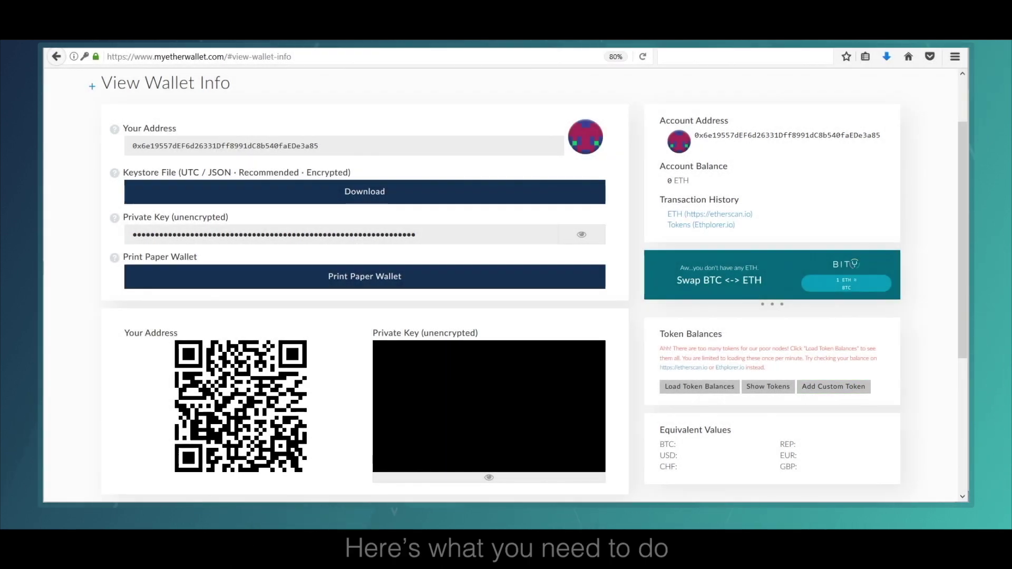
- Bring up the Add Custom Token form in the Token Balances panel
{"action": "left_click", "coordinate": [834, 386]}
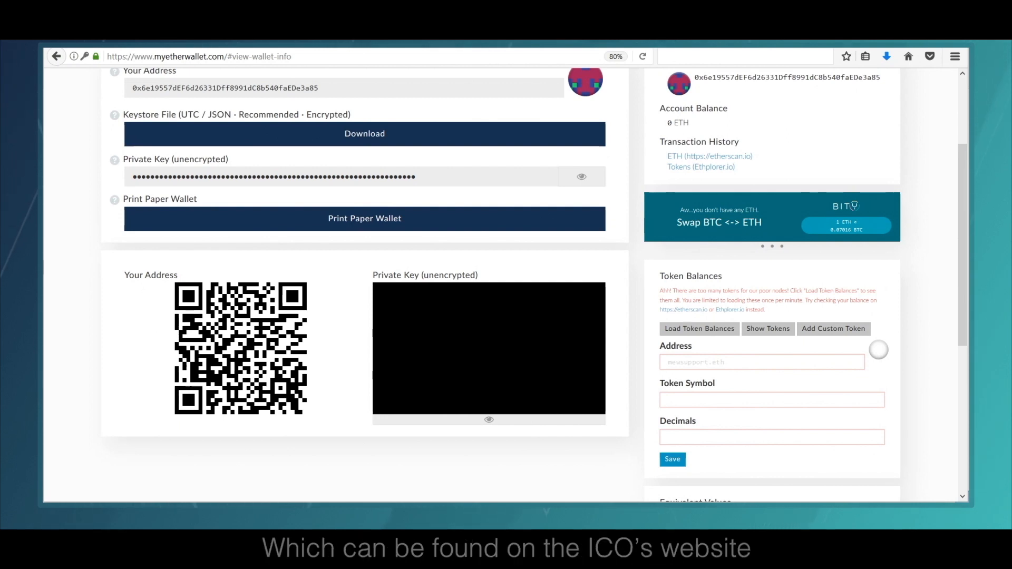
- Begin filling the custom token form's contract address and token symbol fields
{"action": "left_click", "coordinate": [762, 361]}
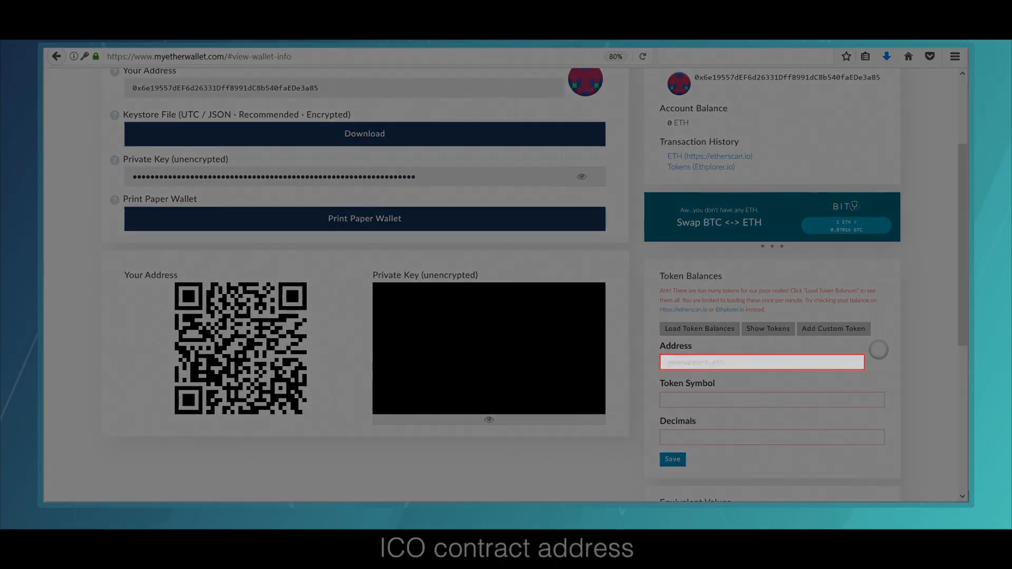
{"action": "left_click", "coordinate": [771, 399]}
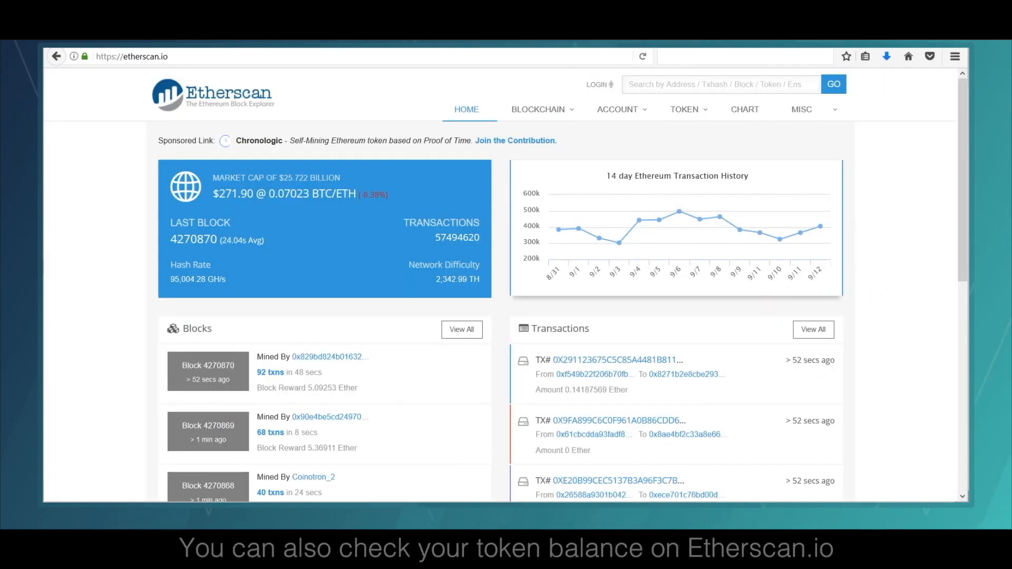
- Search Etherscan for the wallet address to show its 45 Ether balance and token transfers
{"action": "left_click", "coordinate": [133, 56]}
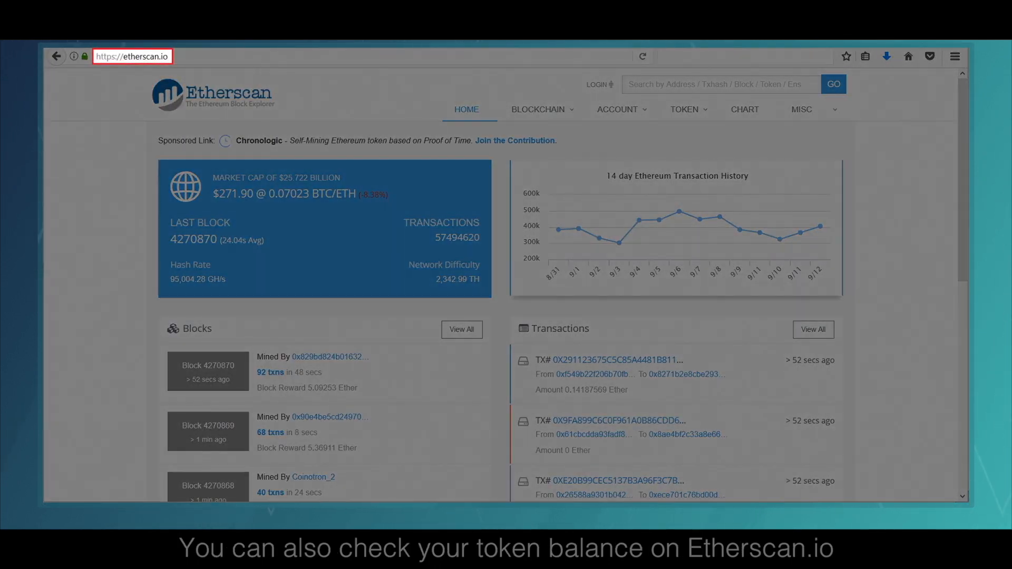
{"action": "left_click", "coordinate": [716, 84]}
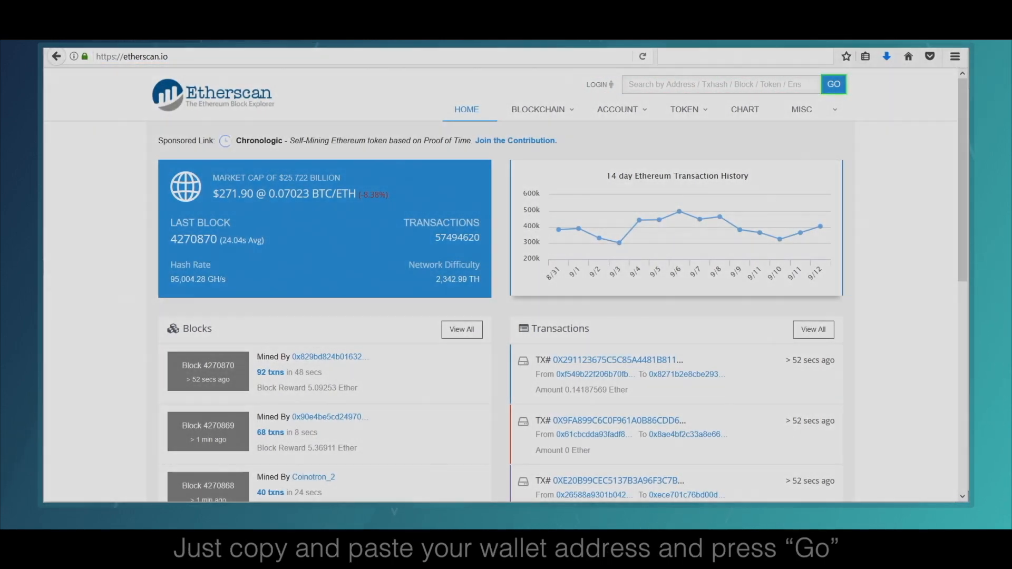
{"action": "left_click", "coordinate": [833, 84]}
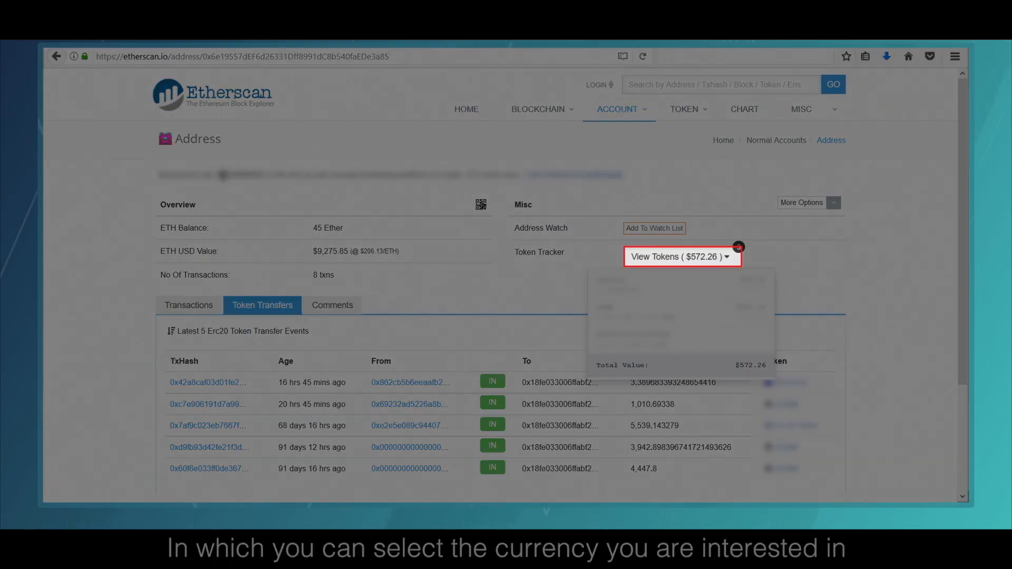
- Scroll to the Token Tracker's View Tokens list showing holdings totaling $572.26
{"action": "scroll", "scroll_direction": "down", "scroll_amount": 3}
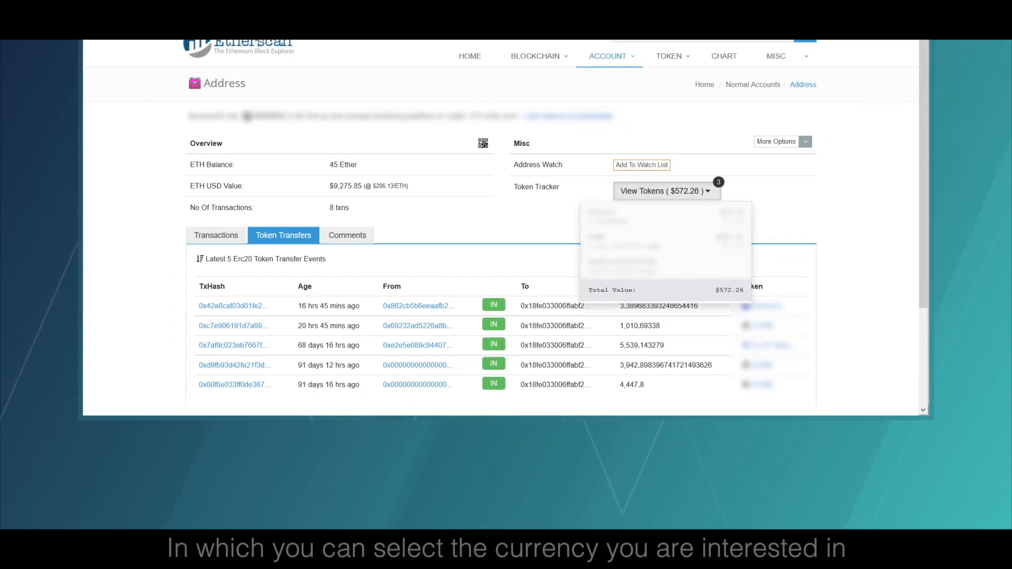